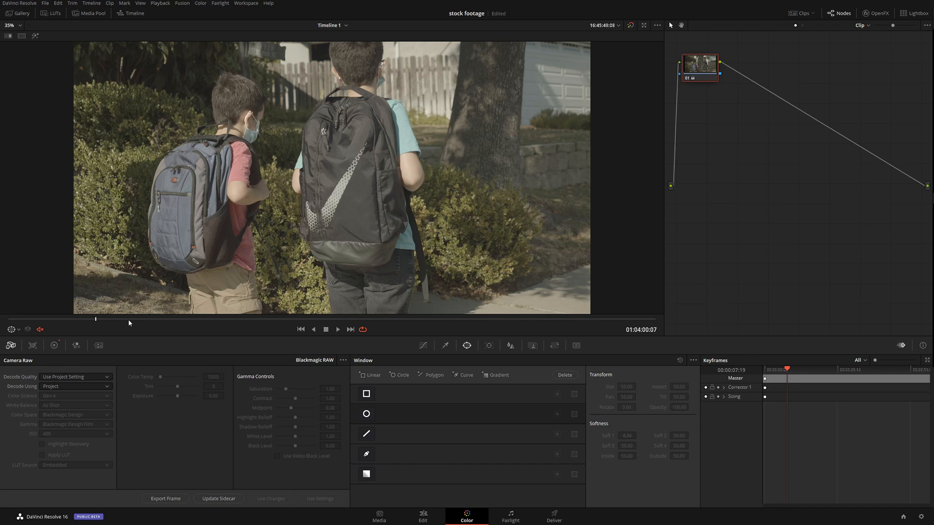
mouse_move(686, 70)
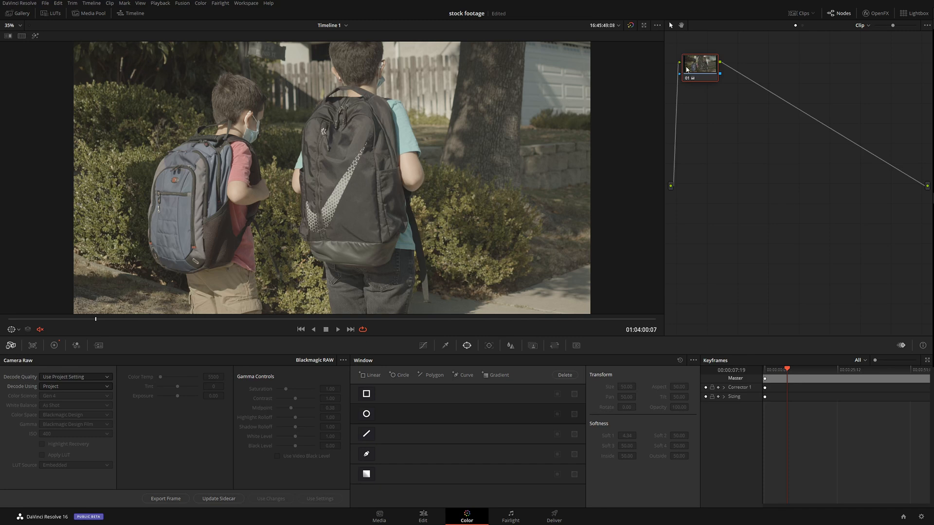
Step: Reveal the Clips thumbnail strip showing every timeline clip on the Color page
drag(700, 64, 713, 129)
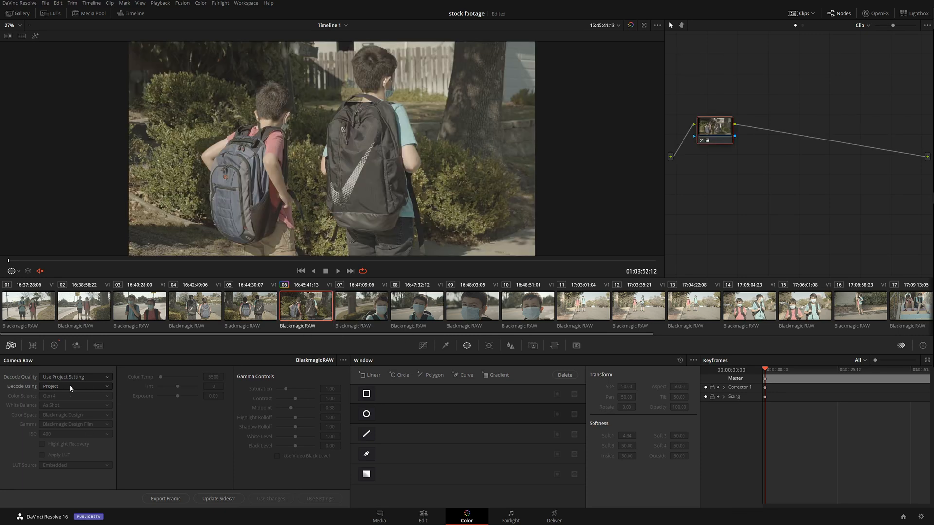
Step: Decode clip 06 using Clip settings with Gen 5 color science and Highlight Recovery enabled
click(74, 386)
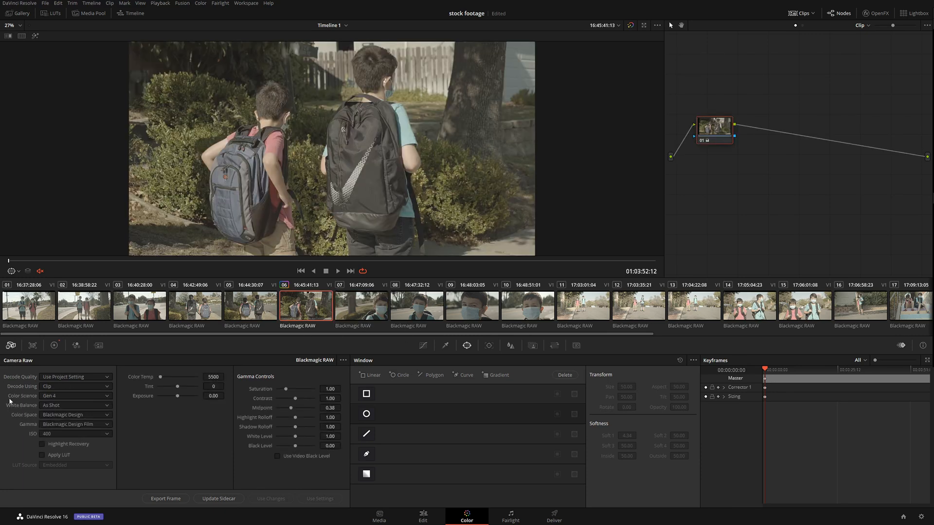
click(75, 395)
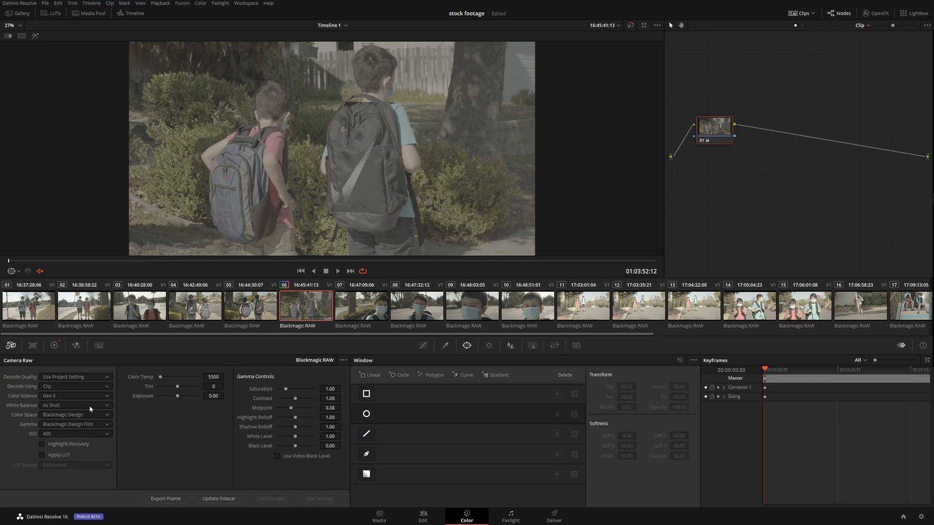
mouse_move(59, 424)
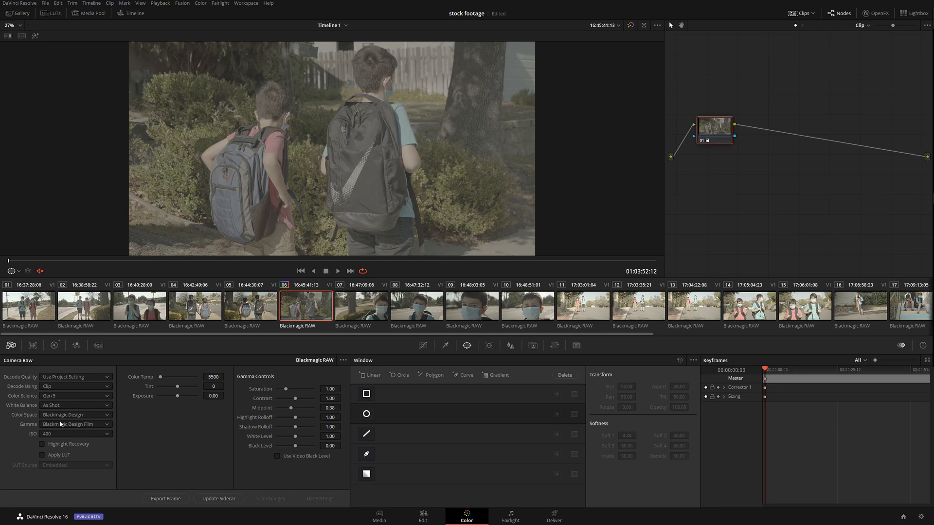
mouse_move(61, 421)
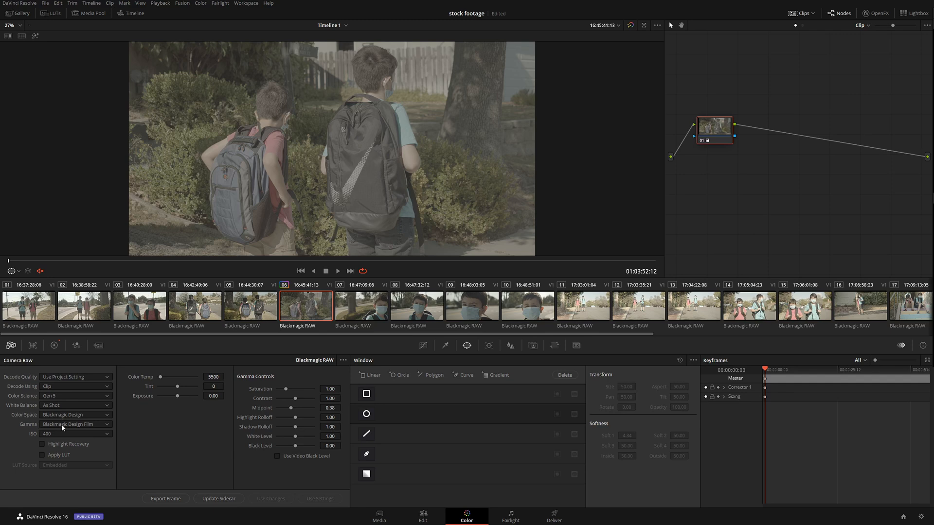
mouse_move(62, 427)
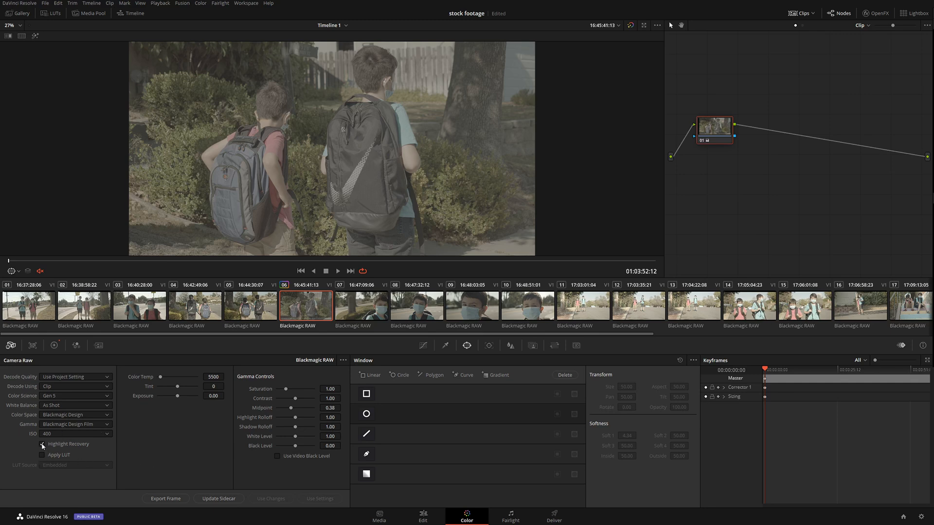
click(42, 443)
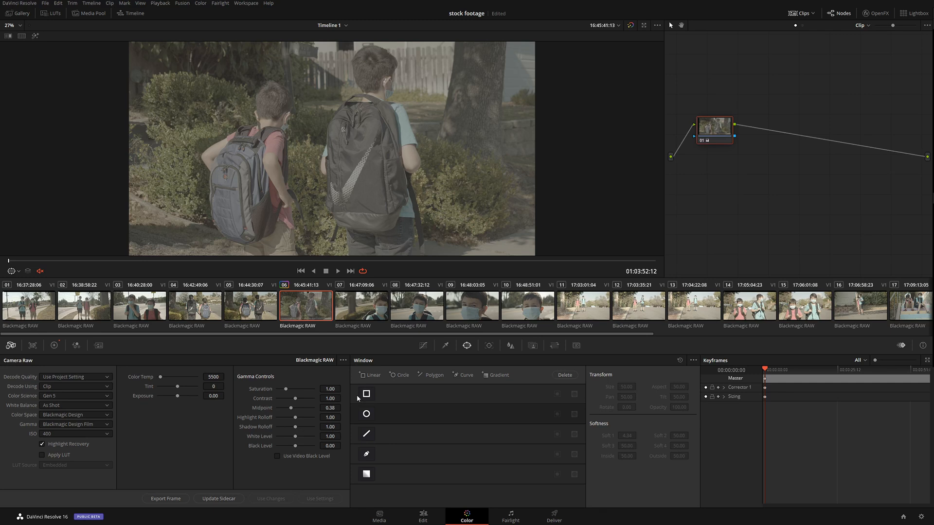
mouse_move(460, 328)
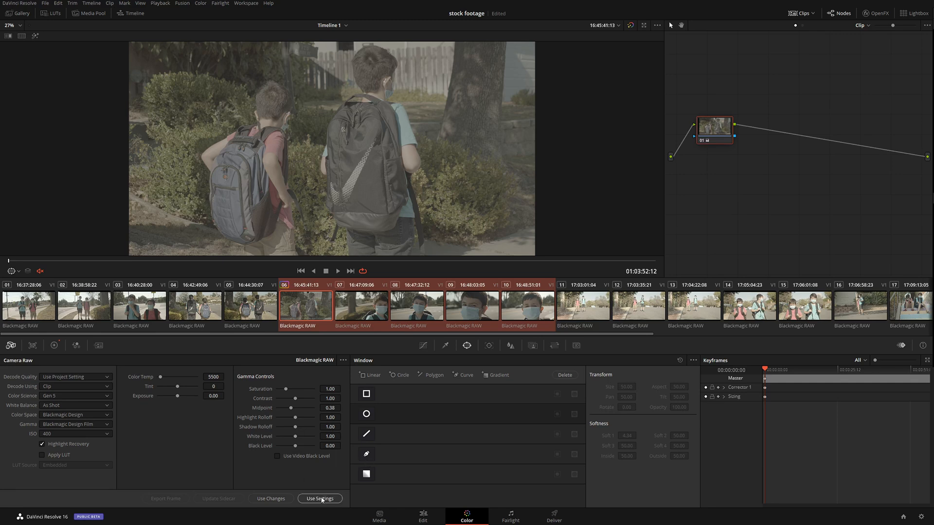
Step: Check clips 07 and 08 now carry the copied raw decode, then bring up Project Settings
click(361, 306)
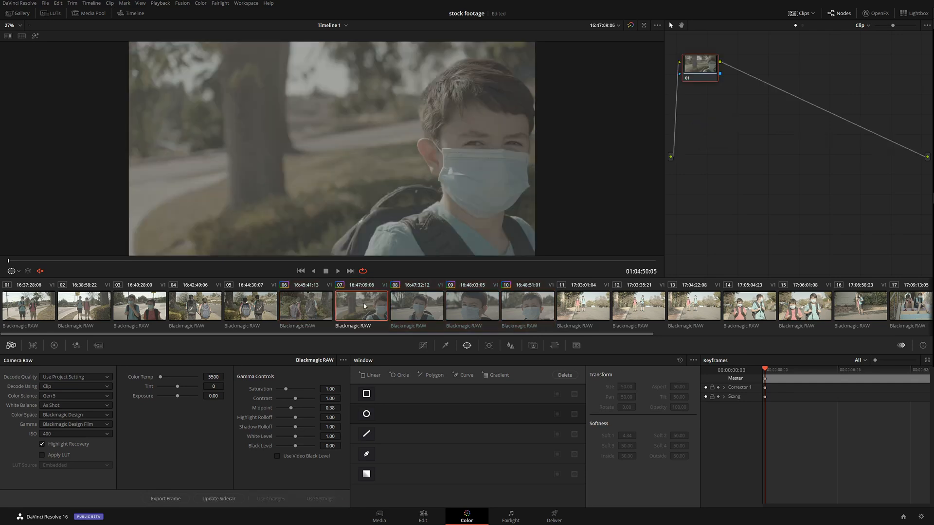
click(415, 306)
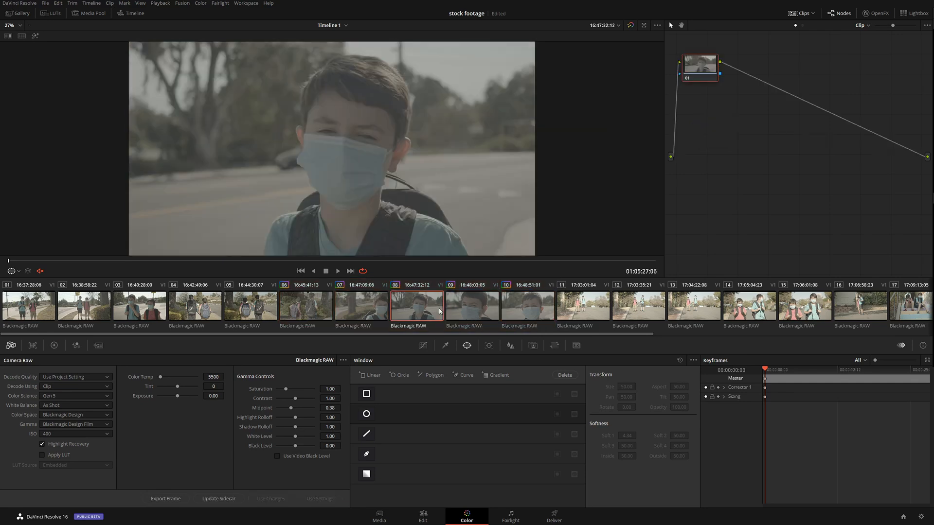
click(305, 309)
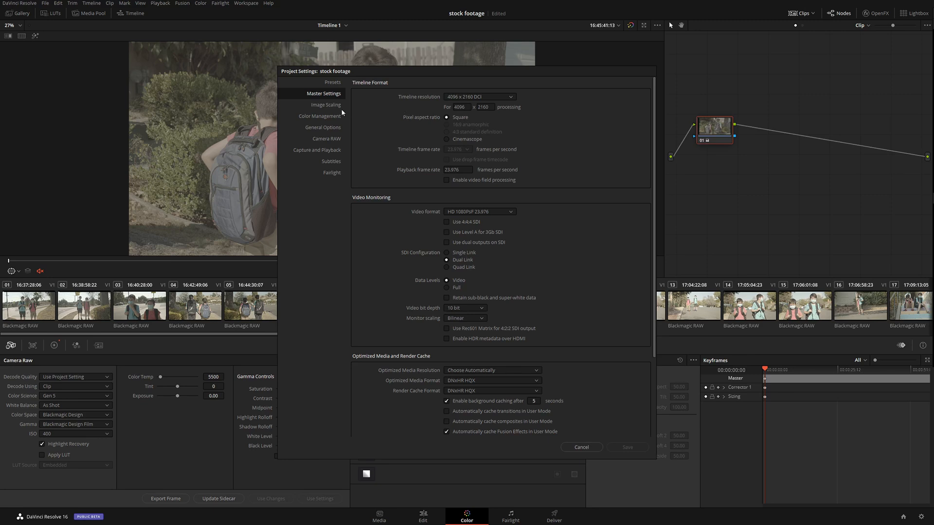
Step: Under Color Management, change the Timeline Color Space to P3-DCI
click(322, 116)
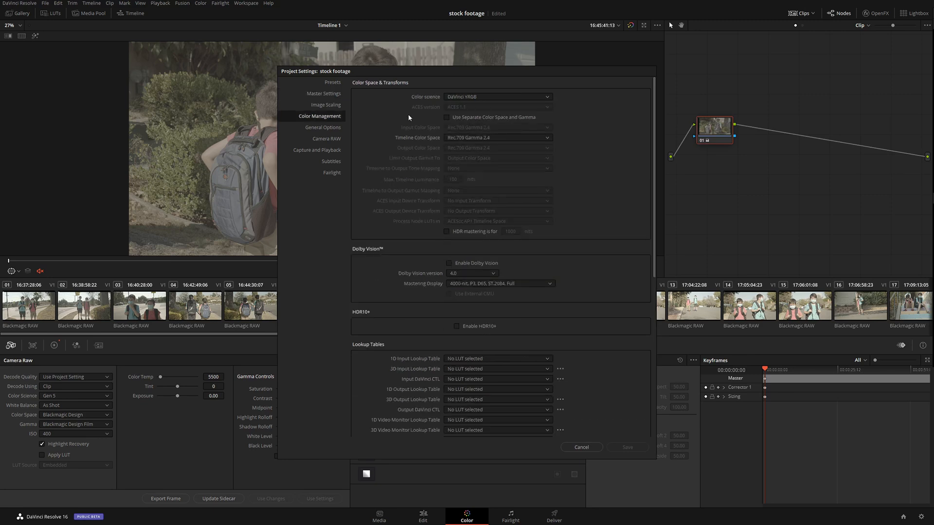
mouse_move(493, 139)
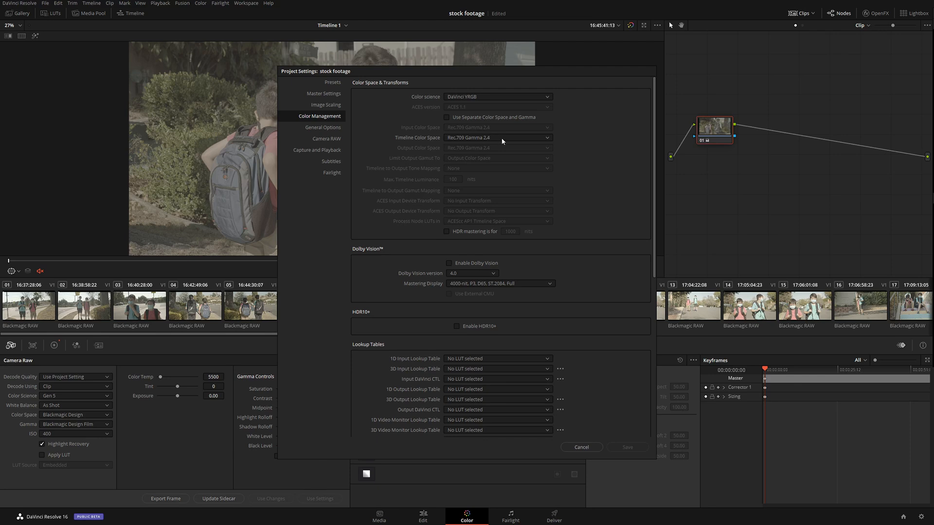
click(497, 137)
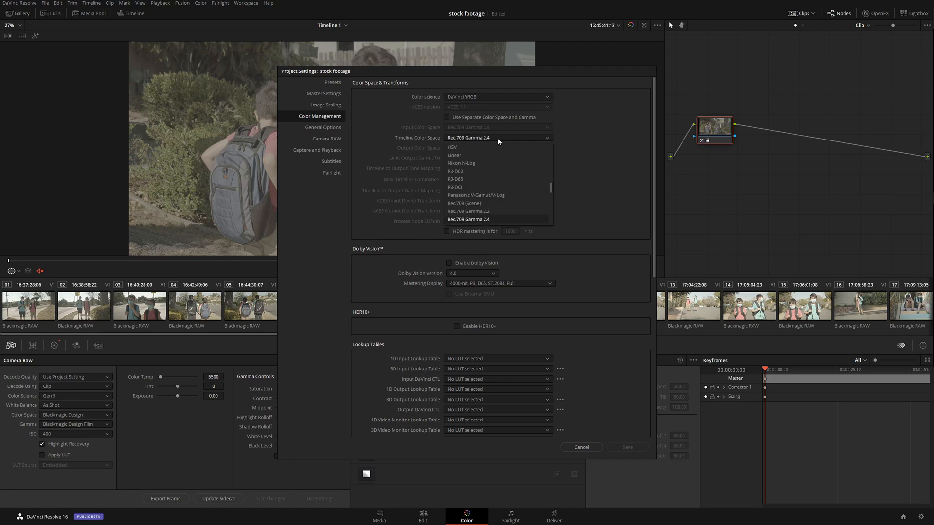
click(455, 187)
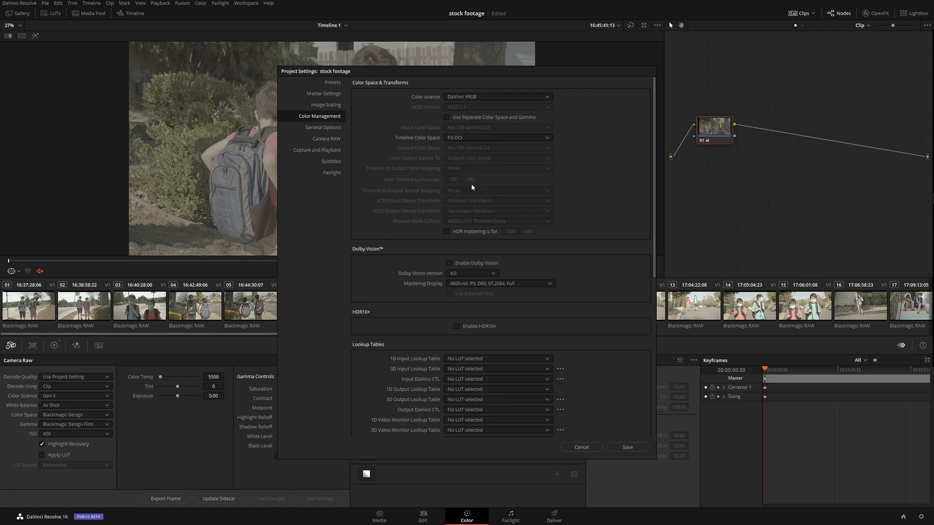
mouse_move(513, 156)
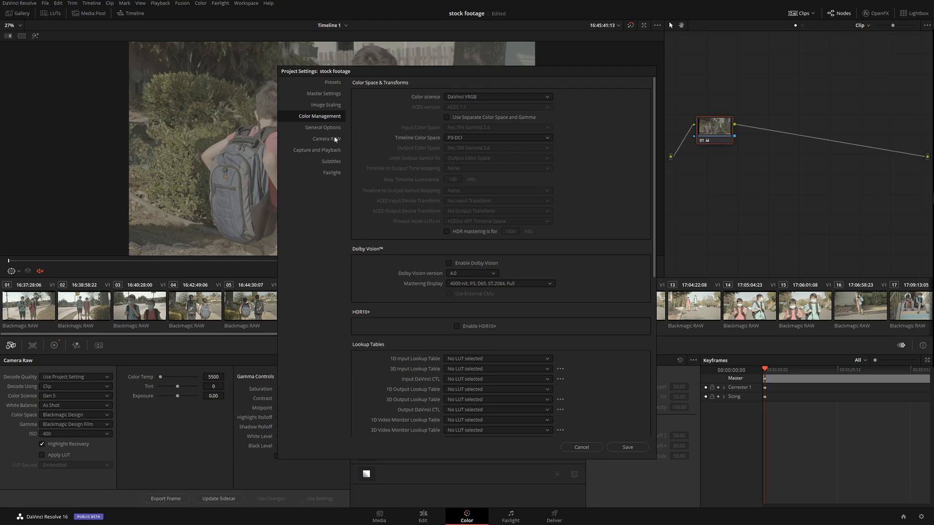
Step: In Camera RAW, set profile Blackmagic RAW, Decode Using Project, and Gen 5 color science
click(326, 139)
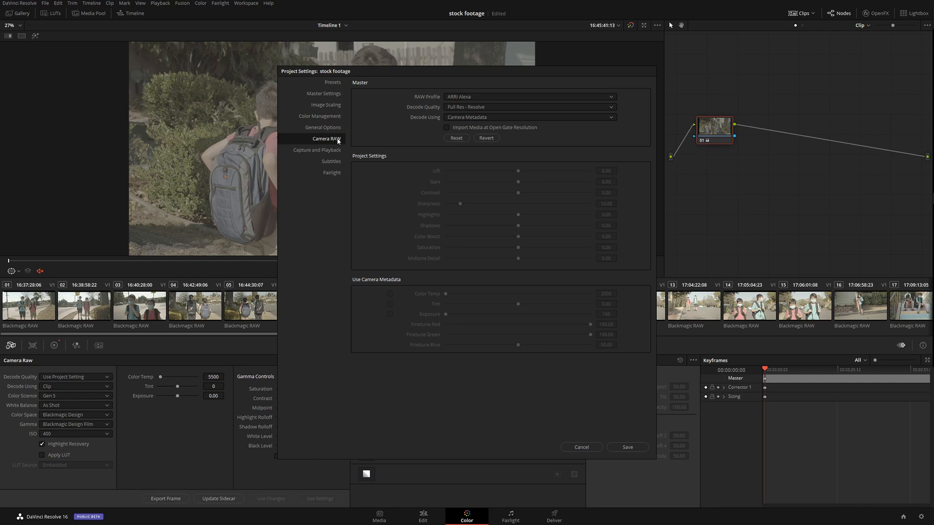
click(529, 96)
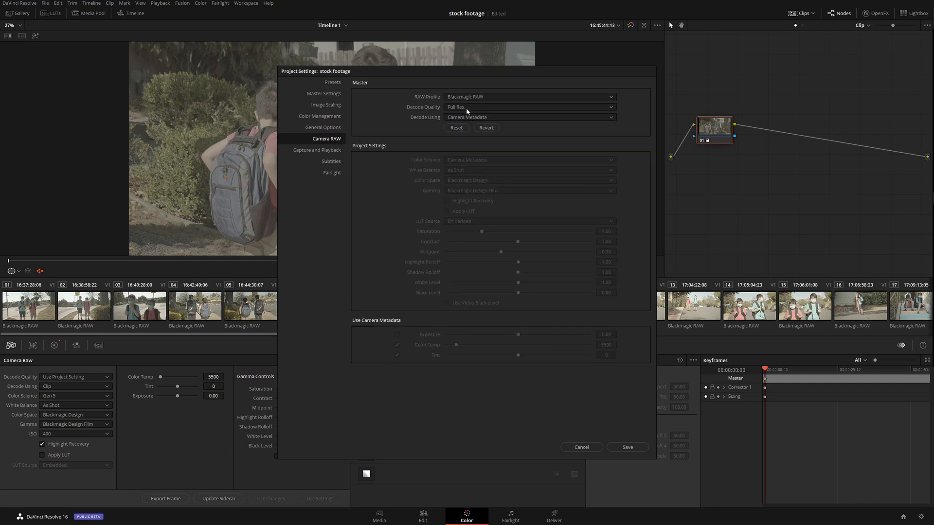
mouse_move(466, 120)
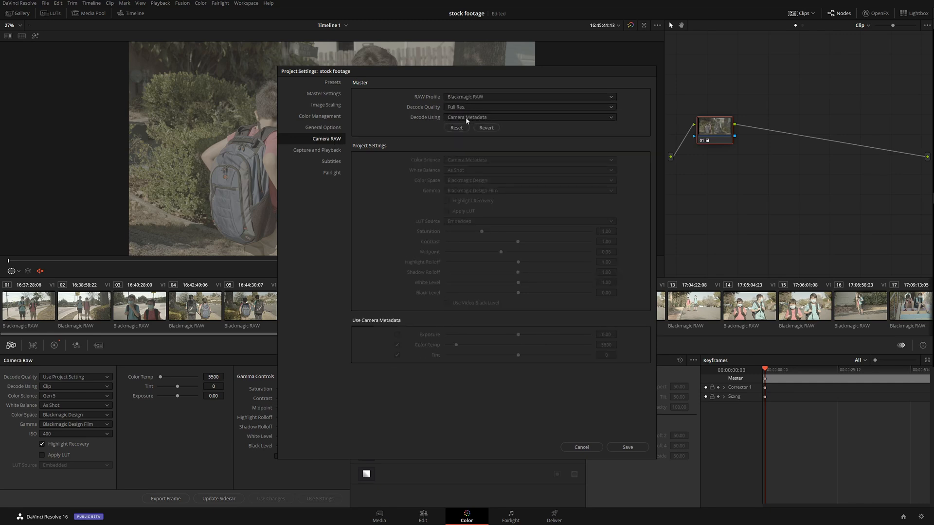
click(528, 117)
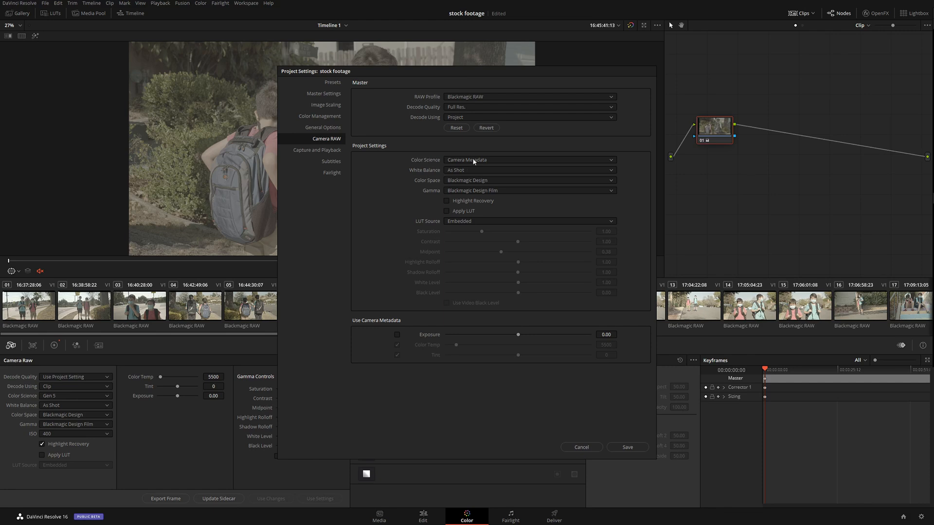
click(529, 160)
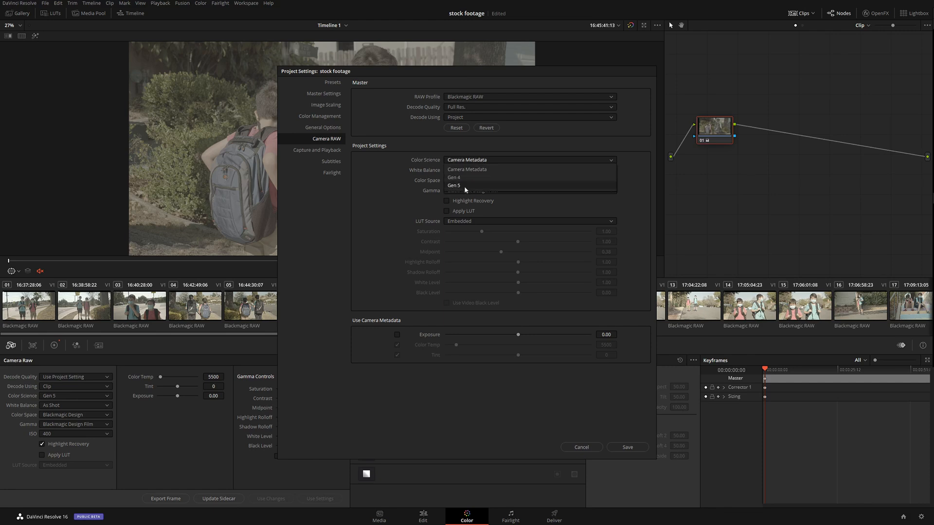
click(454, 185)
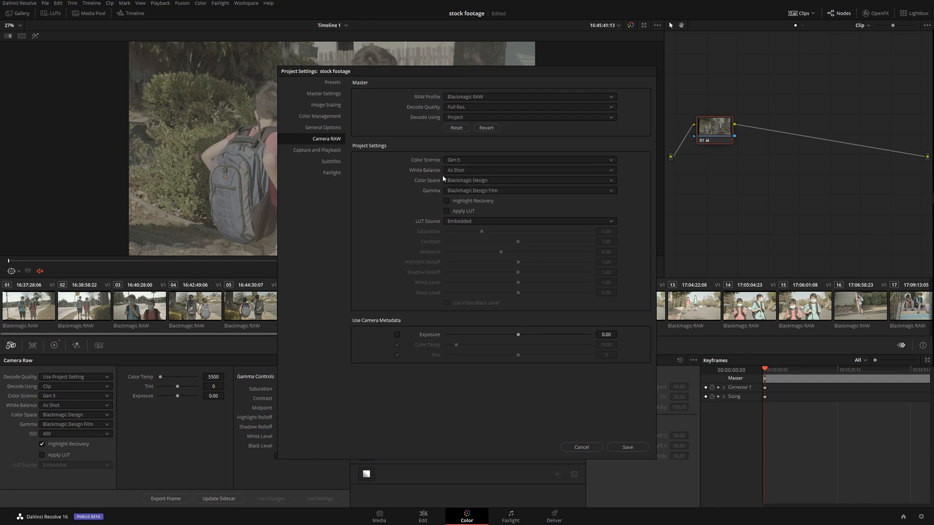
mouse_move(413, 187)
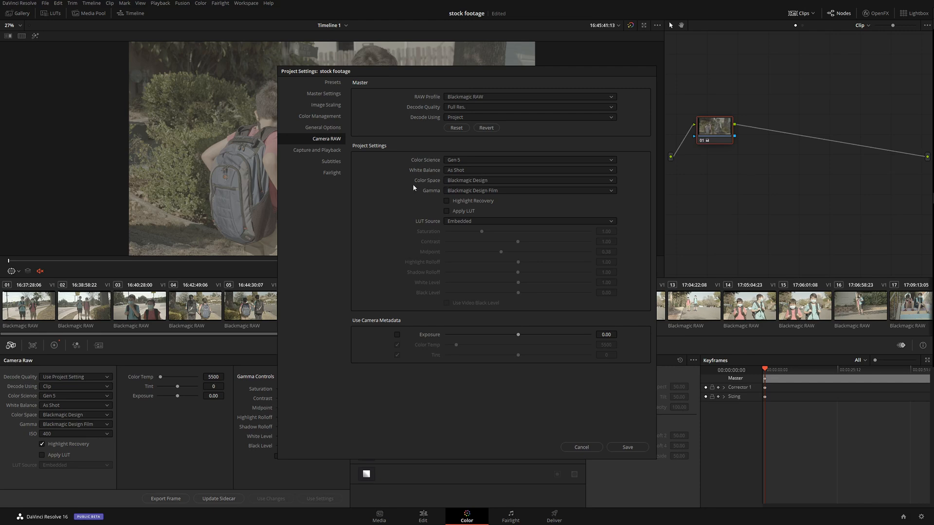
Step: Enable project-wide Highlight Recovery and save the project settings
click(446, 201)
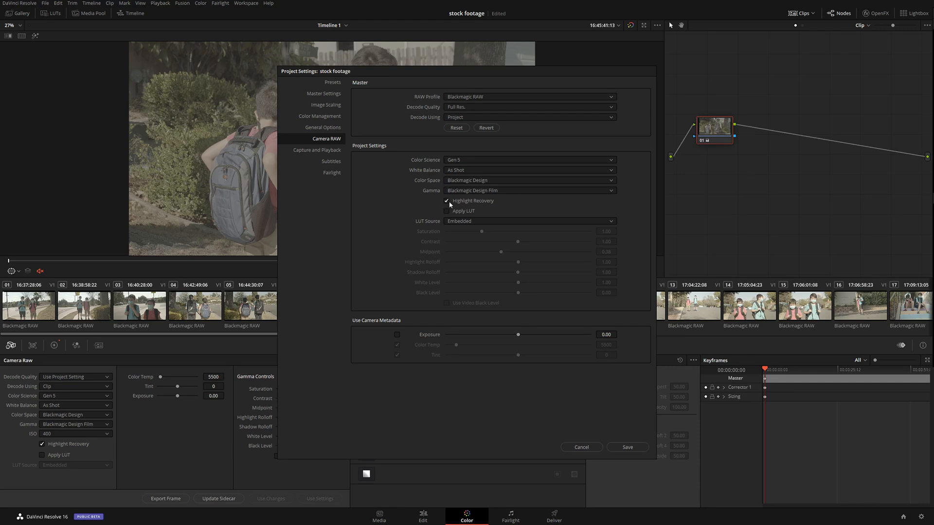
click(448, 201)
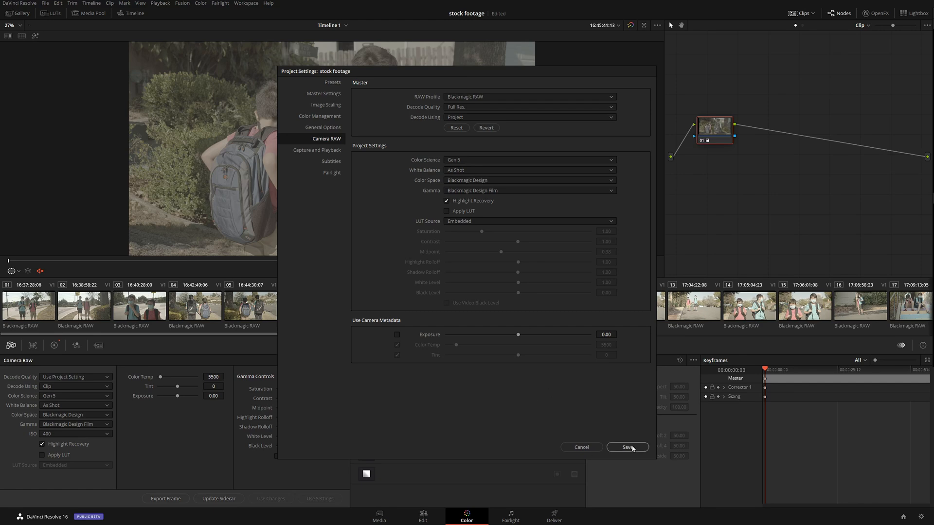
click(627, 447)
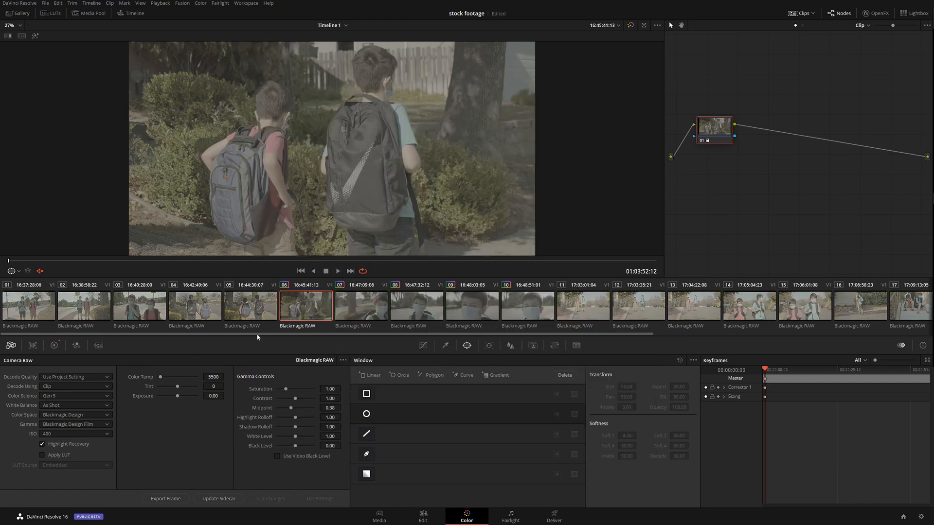
Step: Select clip 02 to confirm it decodes through the project's Gen 5 raw settings
click(83, 305)
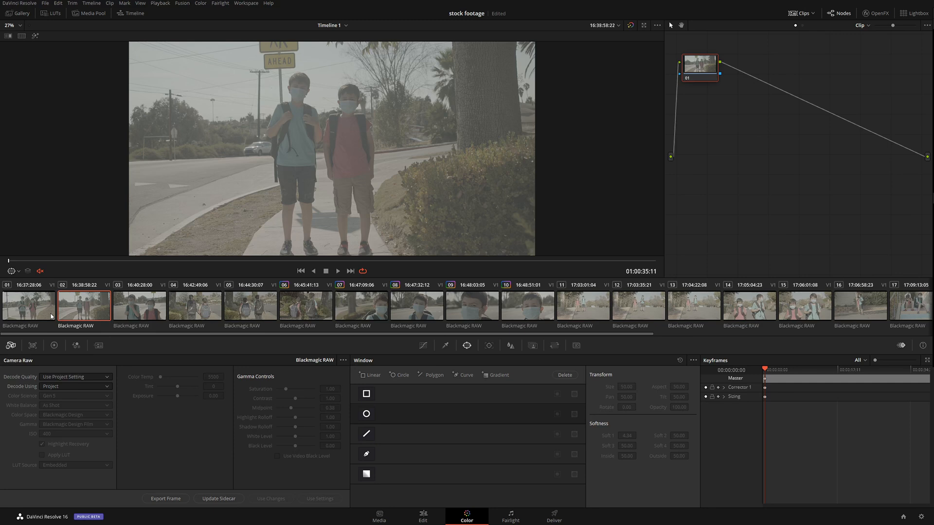
mouse_move(54, 316)
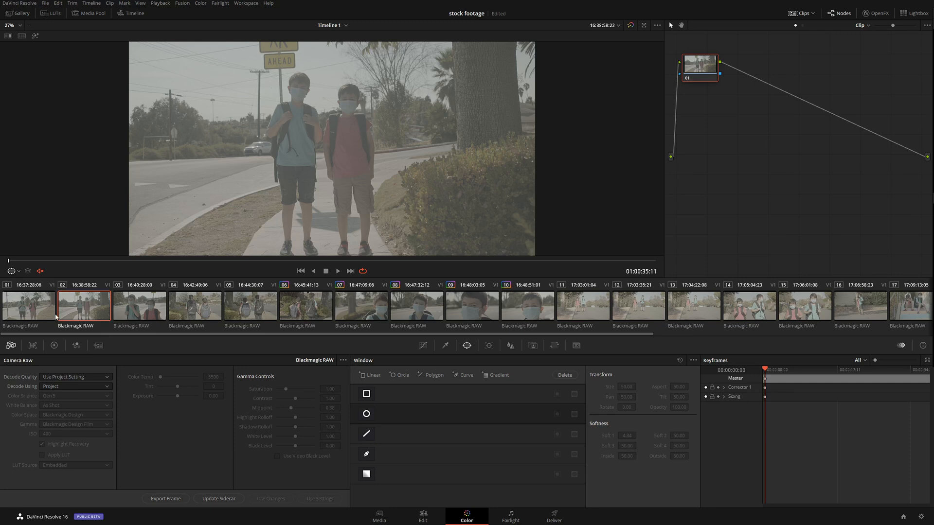